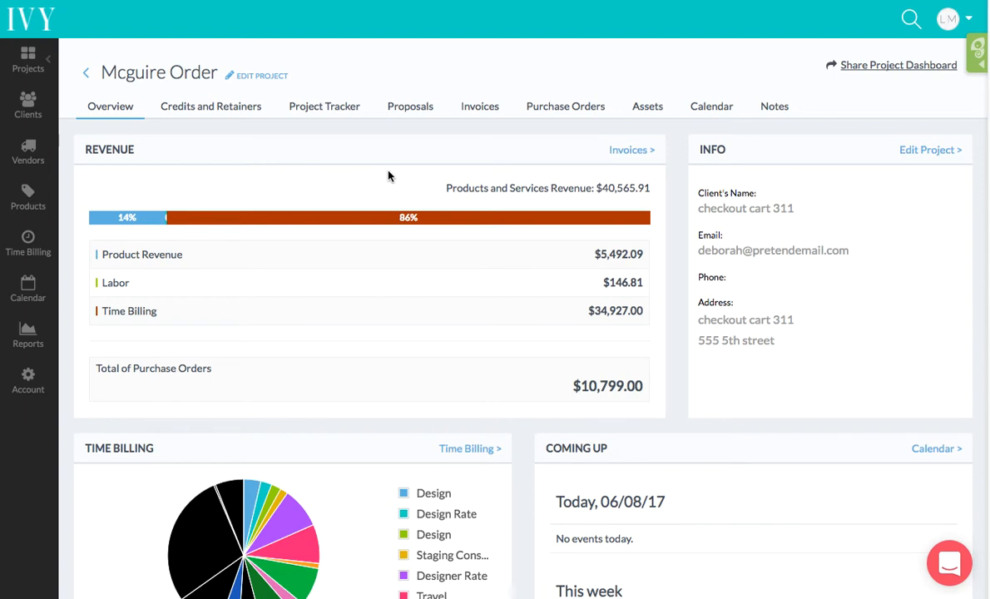
pyautogui.moveTo(211, 105)
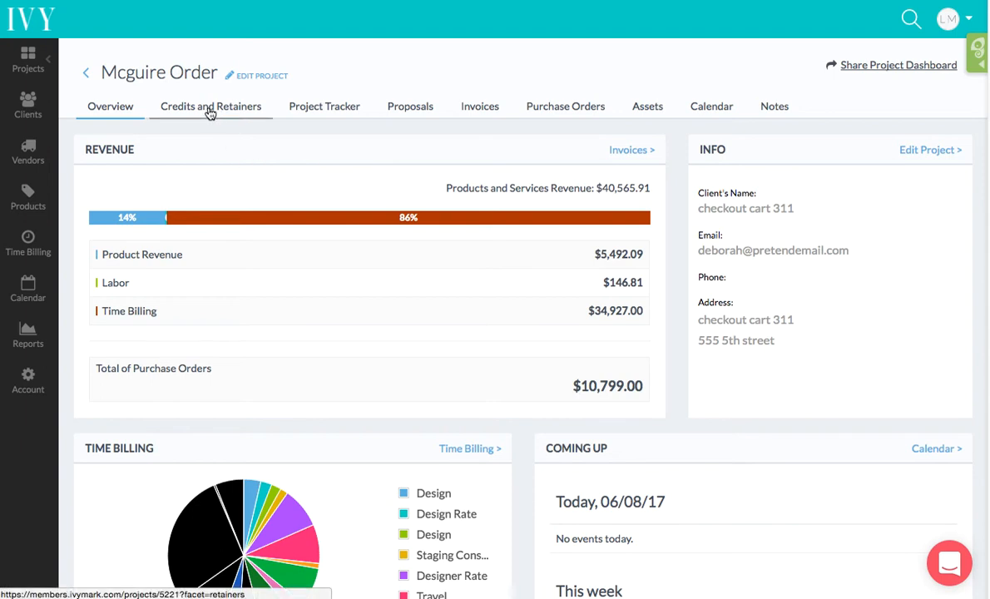
# Step: Show Mcguire Order's Credits and Retainers, listing the paid $5,000 June 2017 retainer
pyautogui.click(210, 106)
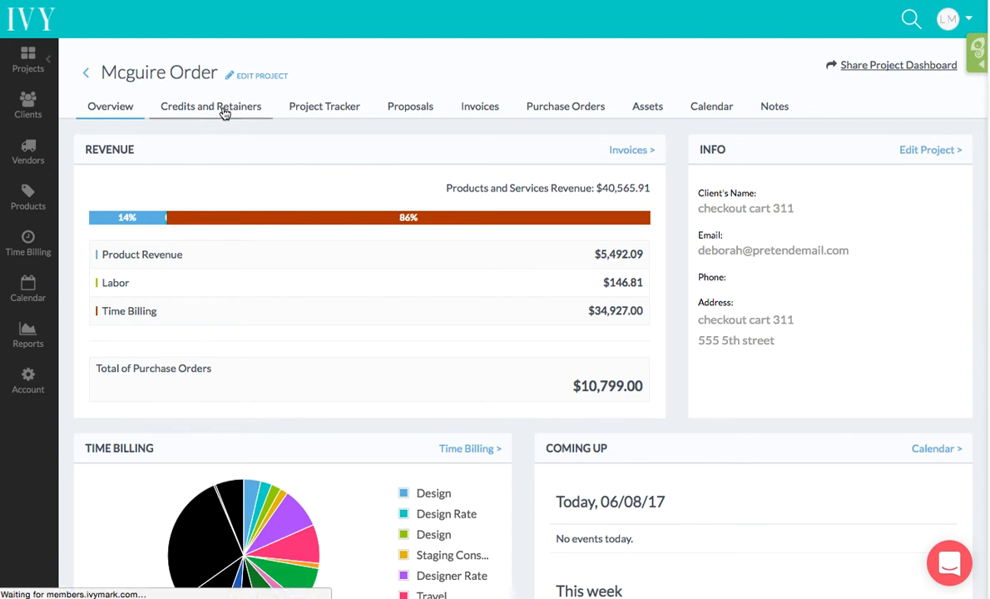
pyautogui.click(210, 106)
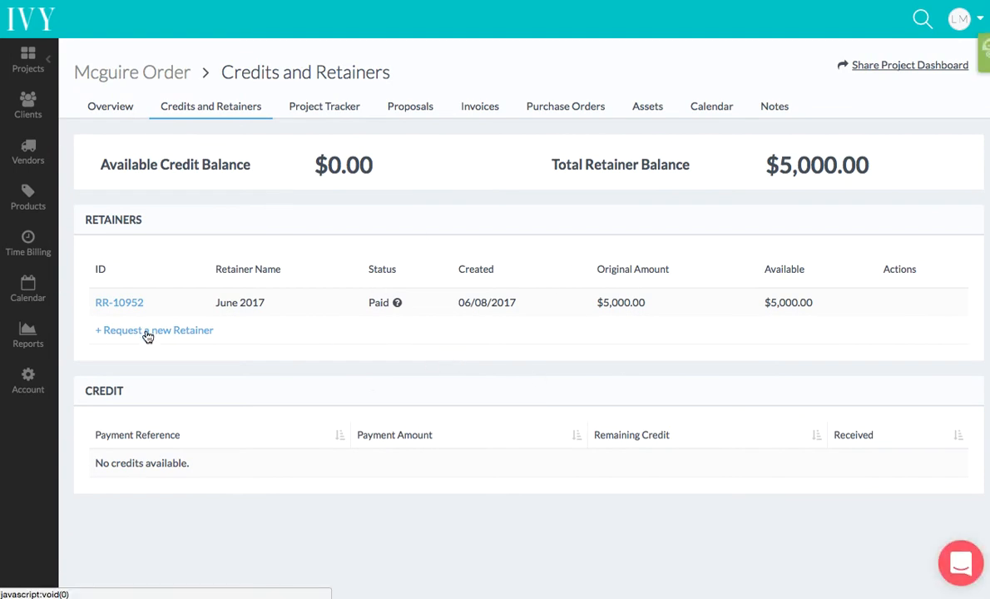
# Step: Save retainer request RR-10953 'Furniture - June' for $5,200
pyautogui.click(154, 330)
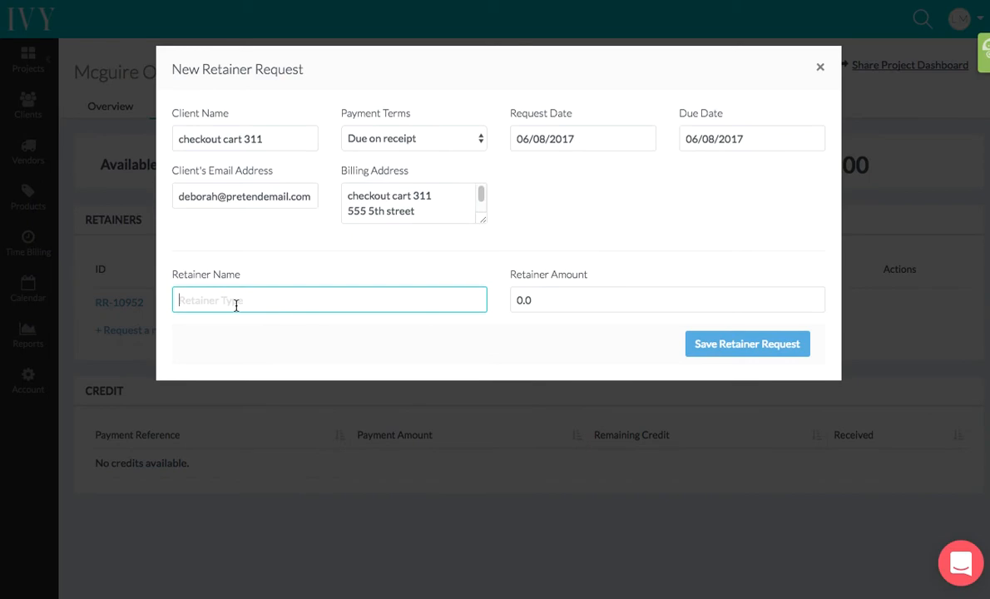
pyautogui.write('Furniture - June')
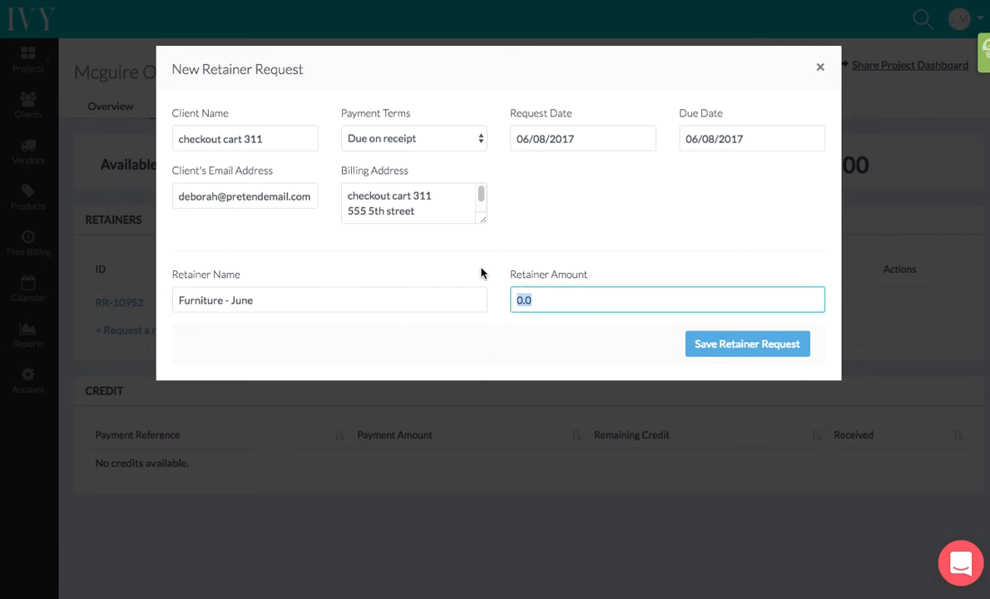
pyautogui.write('5')
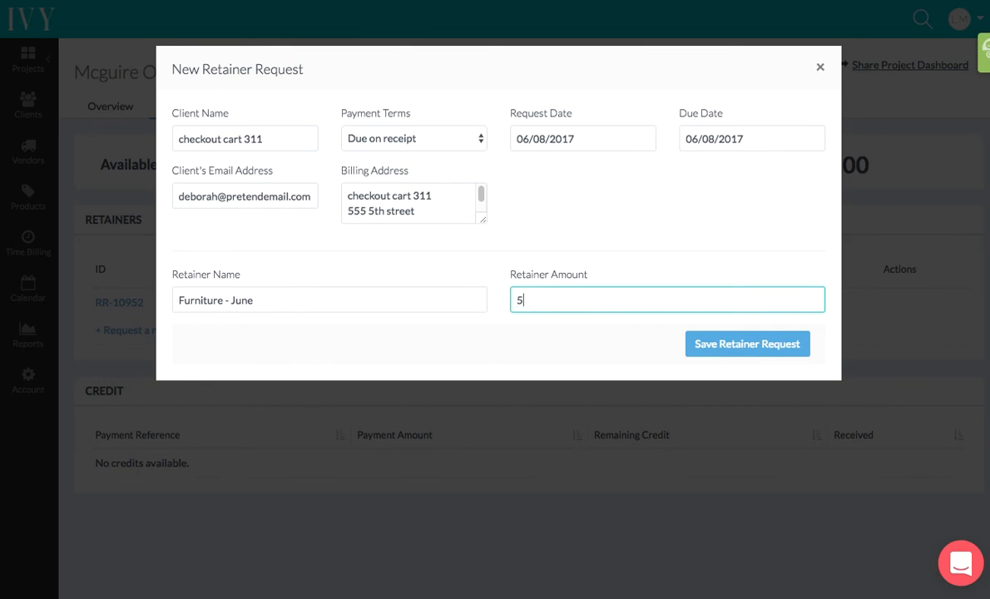
pyautogui.write('200')
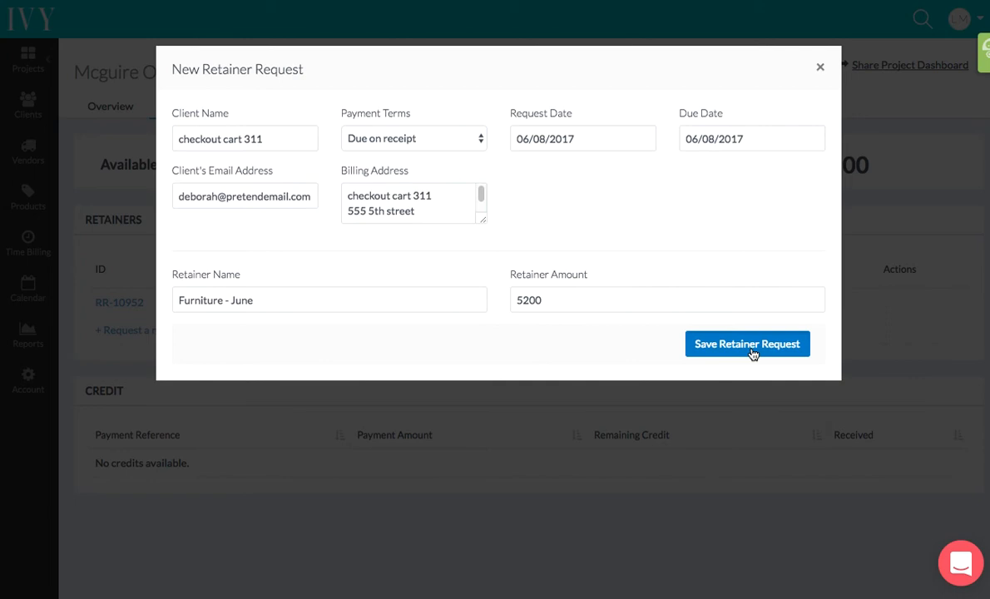
pyautogui.click(746, 344)
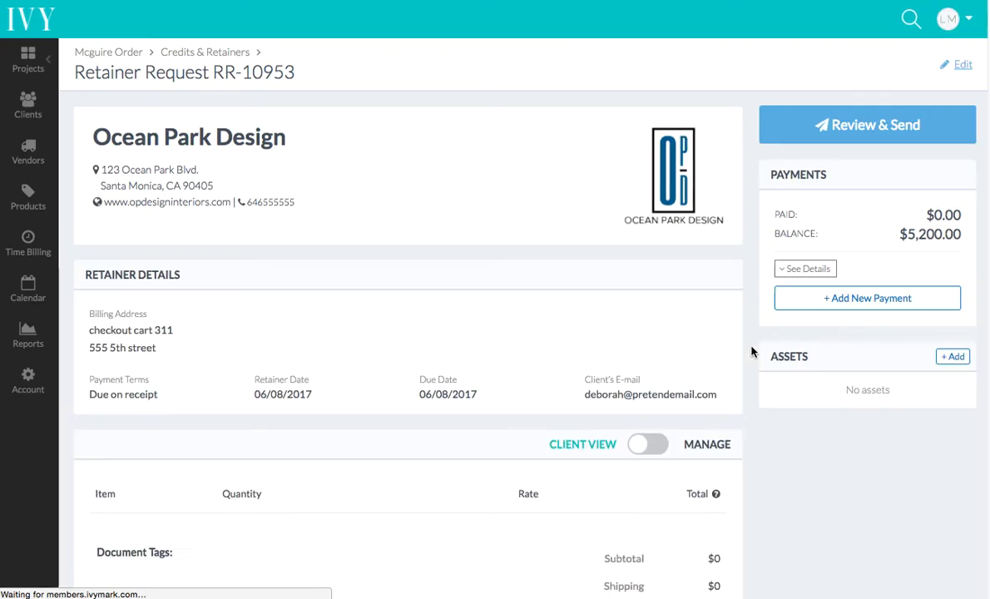
pyautogui.scroll(-3)
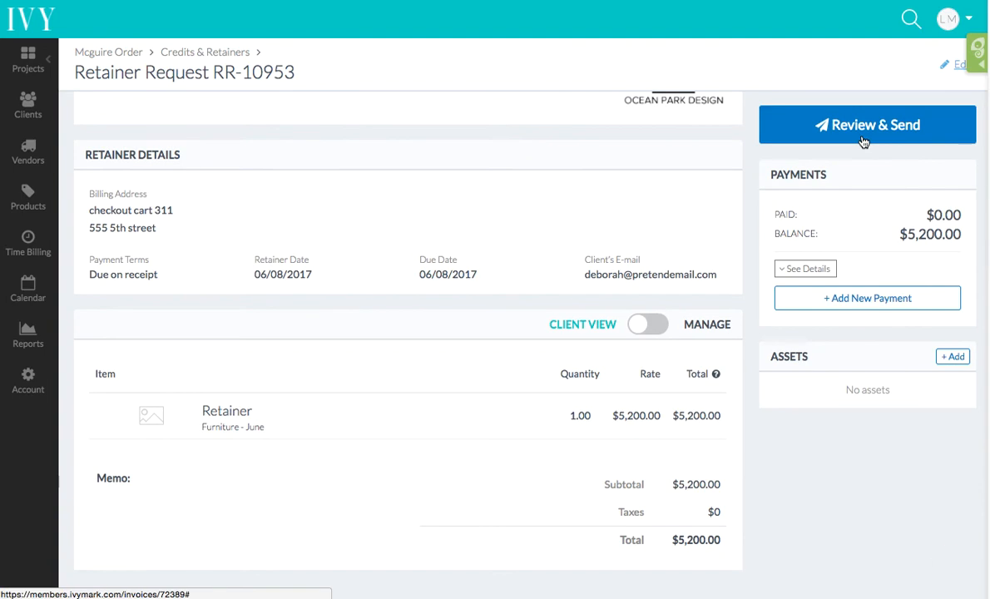
pyautogui.click(867, 124)
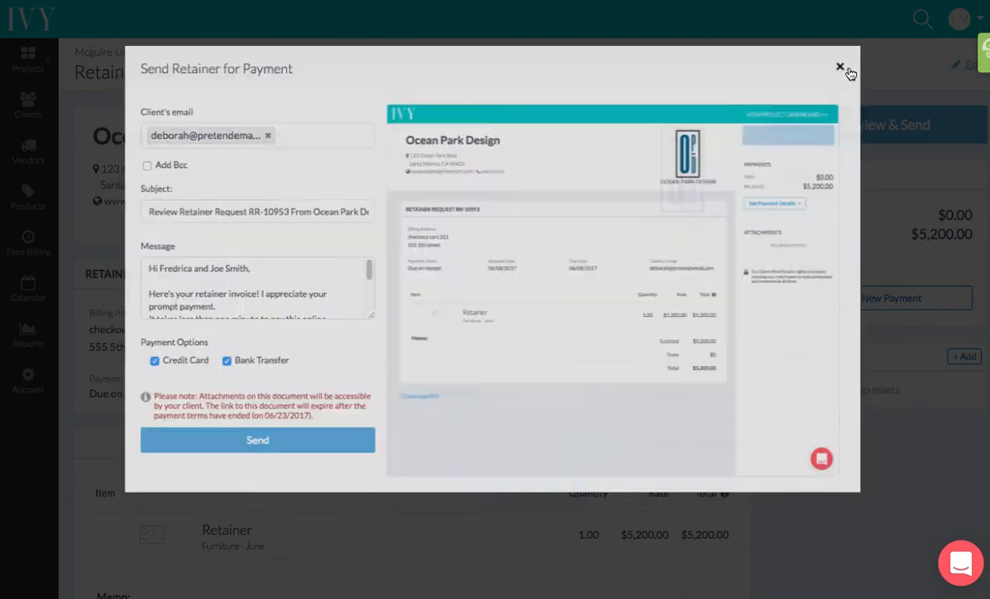
pyautogui.click(840, 66)
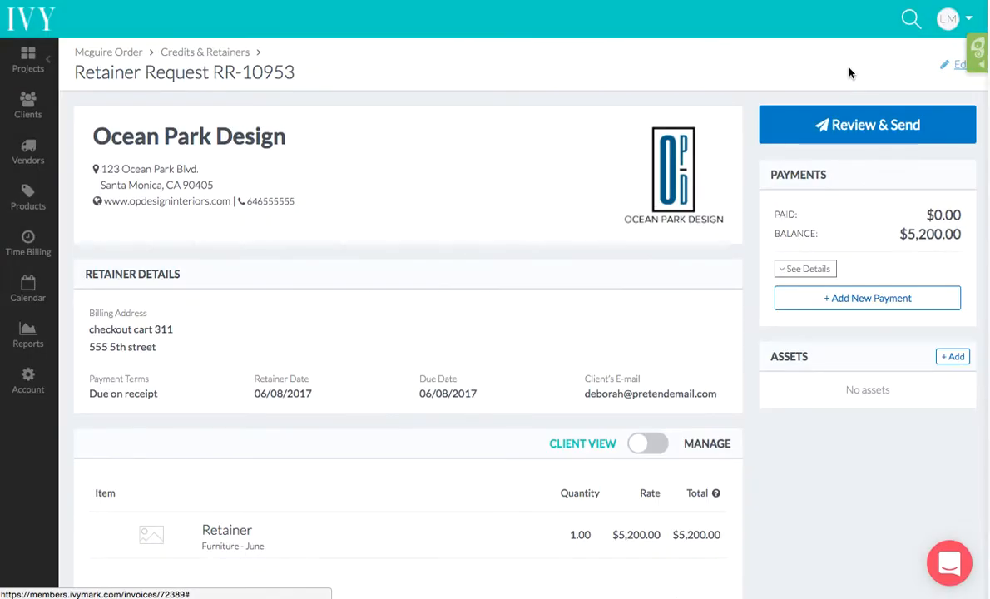
pyautogui.moveTo(558, 147)
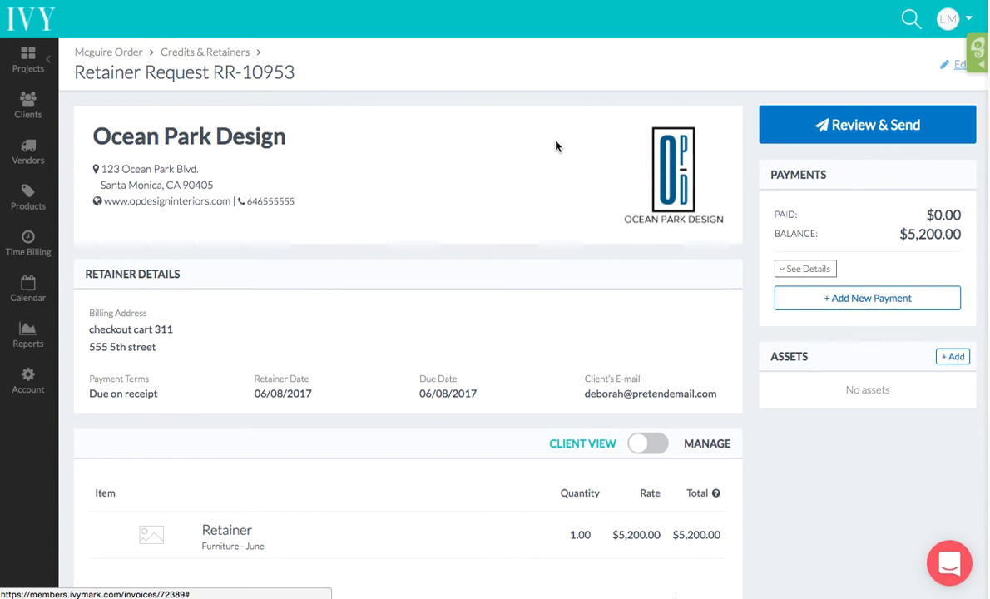
pyautogui.moveTo(204, 52)
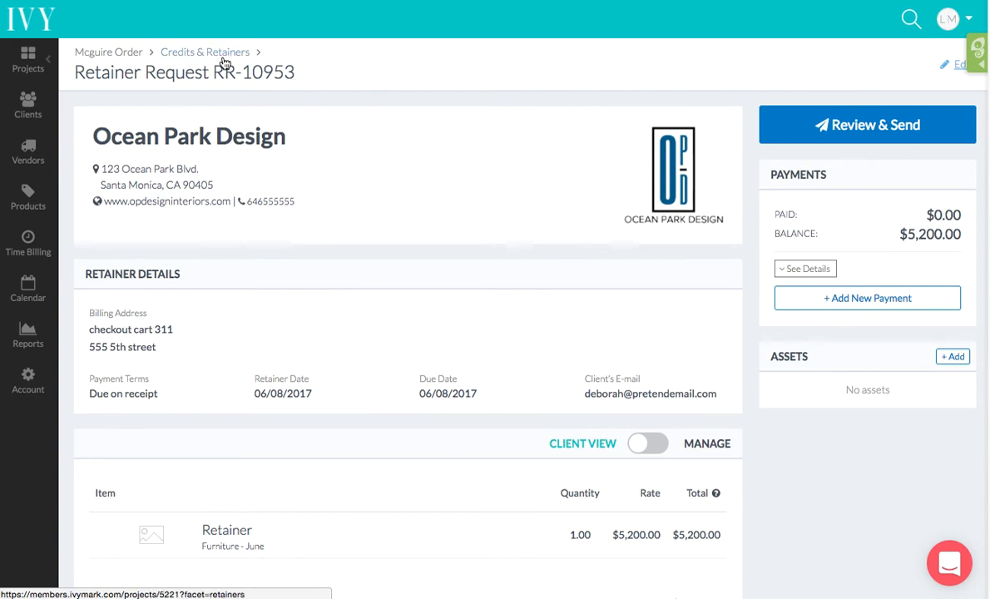
# Step: Return to Credits and Retainers and highlight June 2017's $5,000.00 available amount
pyautogui.click(205, 52)
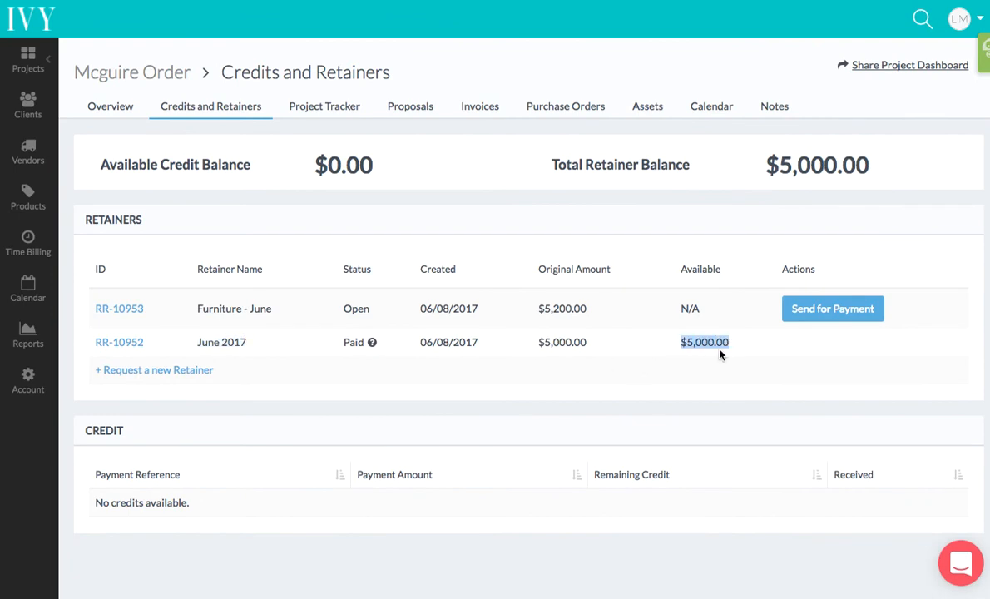
pyautogui.moveTo(574, 372)
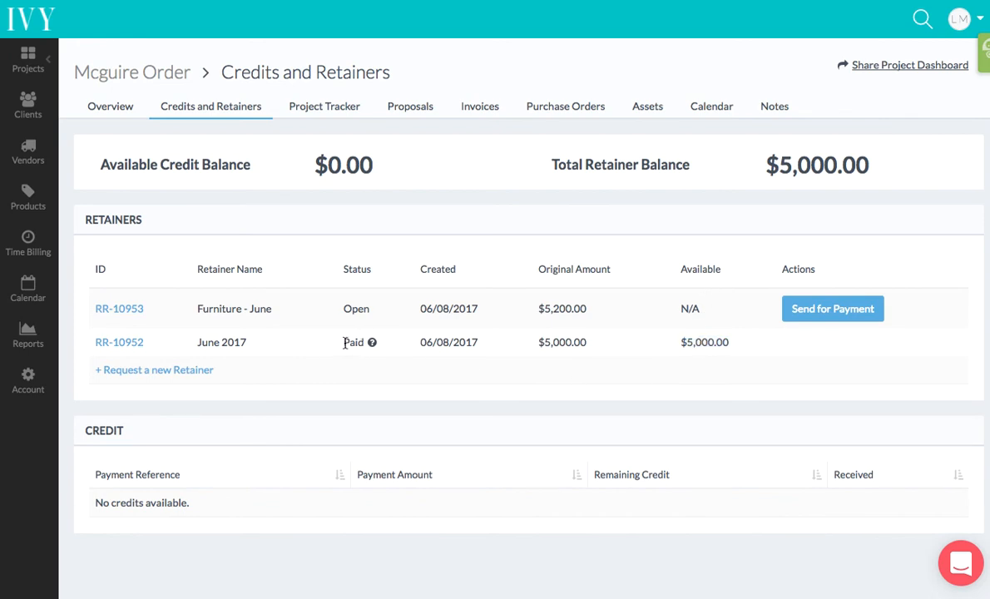
pyautogui.doubleClick(353, 342)
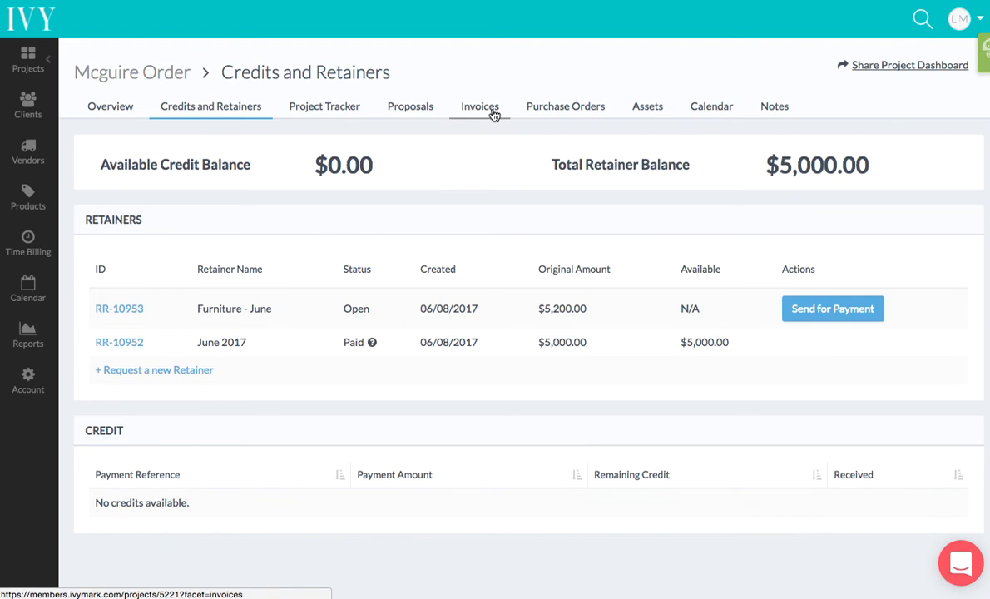
# Step: Open invoice IN-10933 ($810 balance) from the project's invoices and begin a payment
pyautogui.click(479, 106)
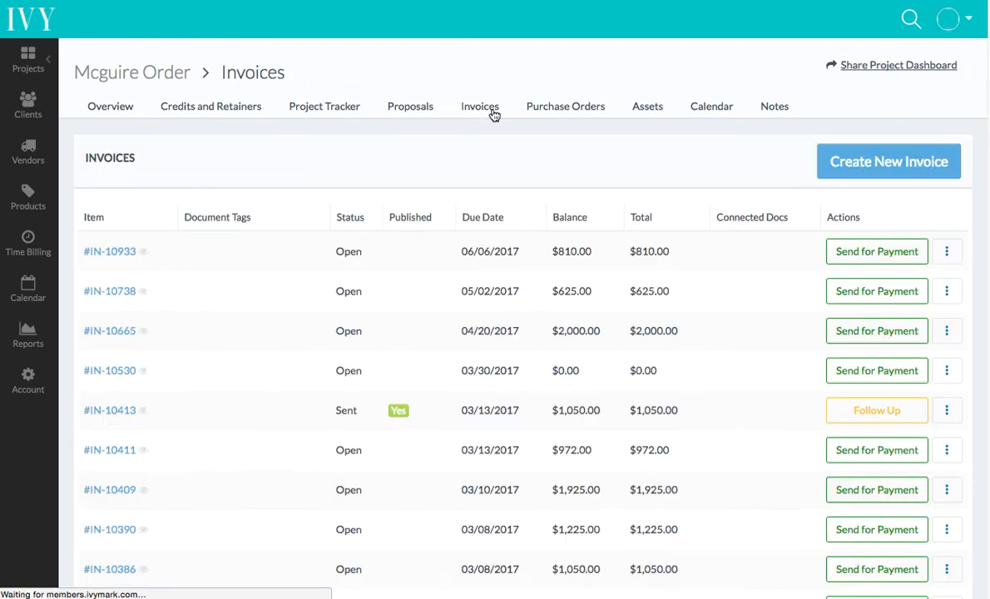
pyautogui.click(480, 106)
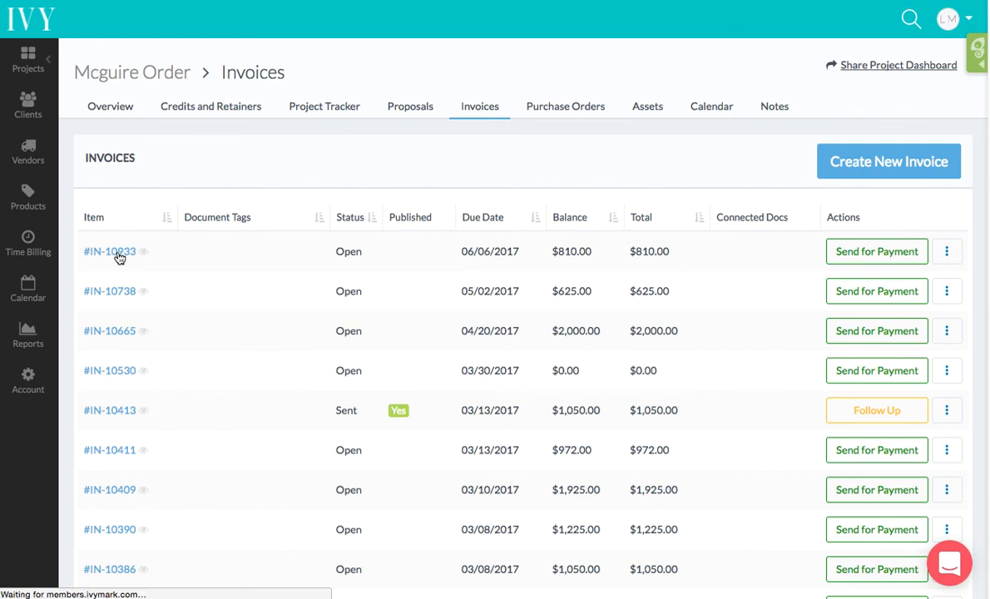
pyautogui.click(109, 252)
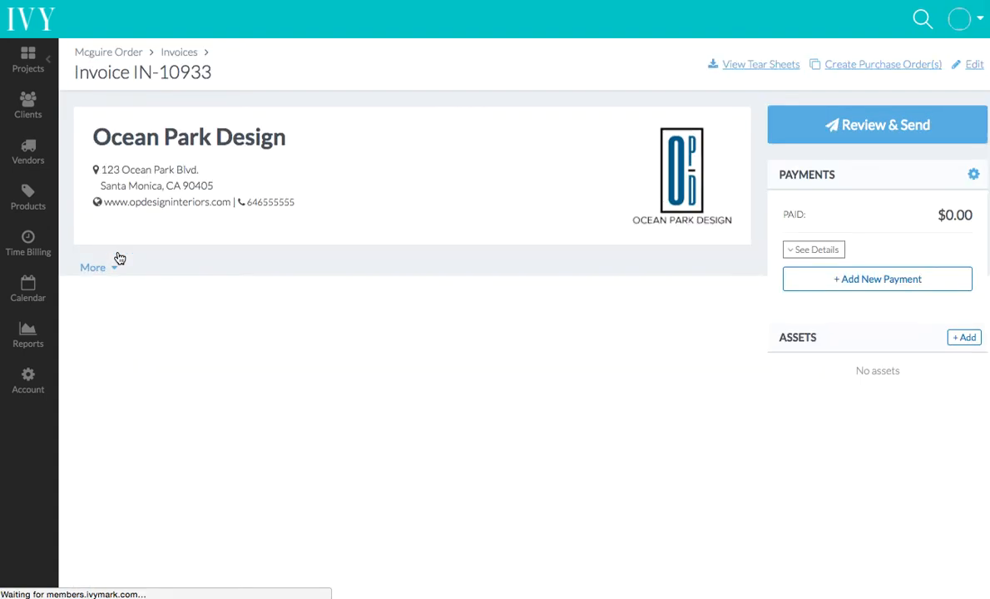
pyautogui.click(93, 267)
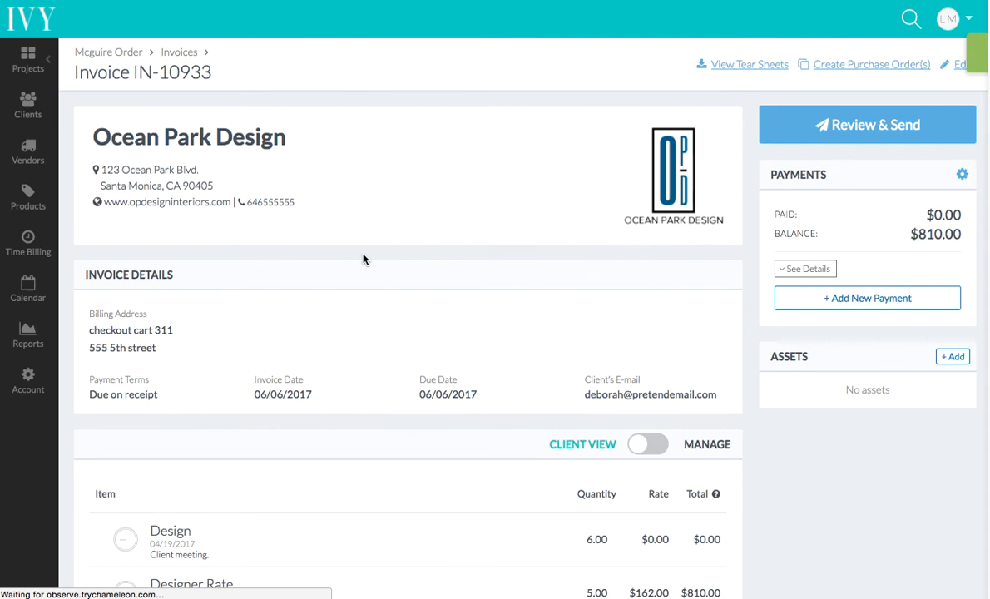
pyautogui.moveTo(766, 325)
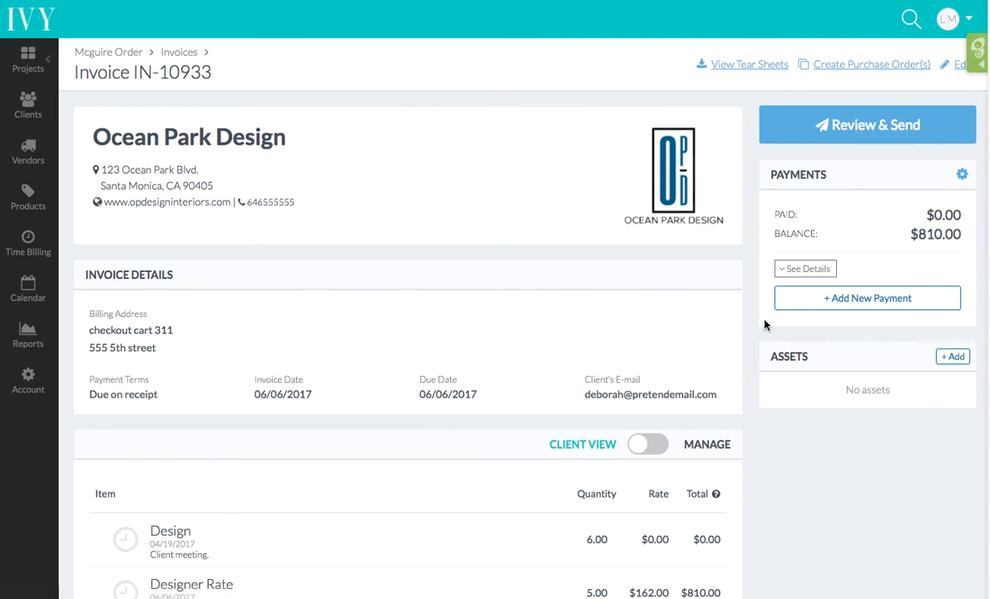
pyautogui.click(868, 298)
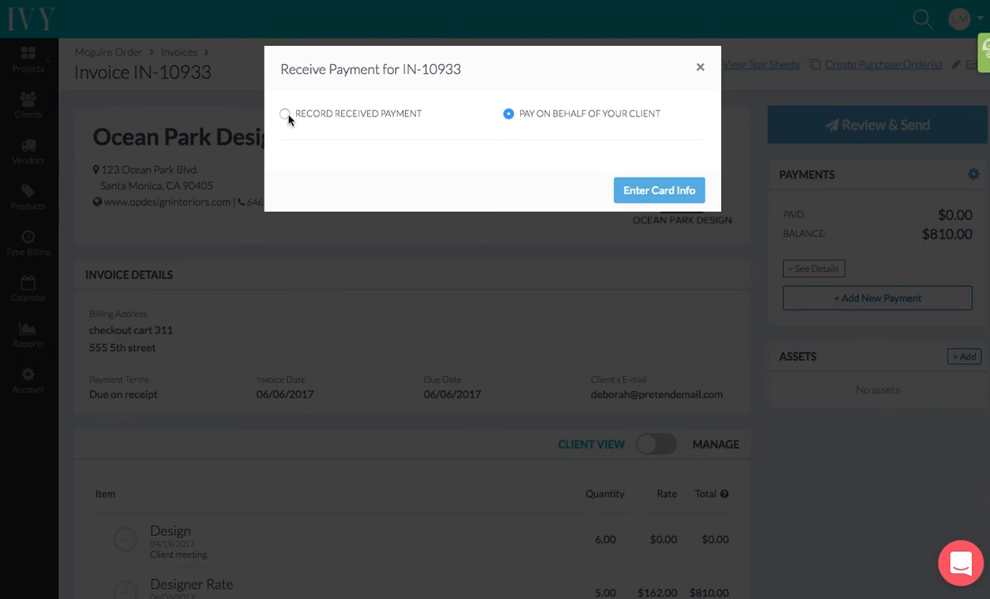
# Step: Record a received payment applying $810 from the June 2017 retainer to IN-10933
pyautogui.click(286, 114)
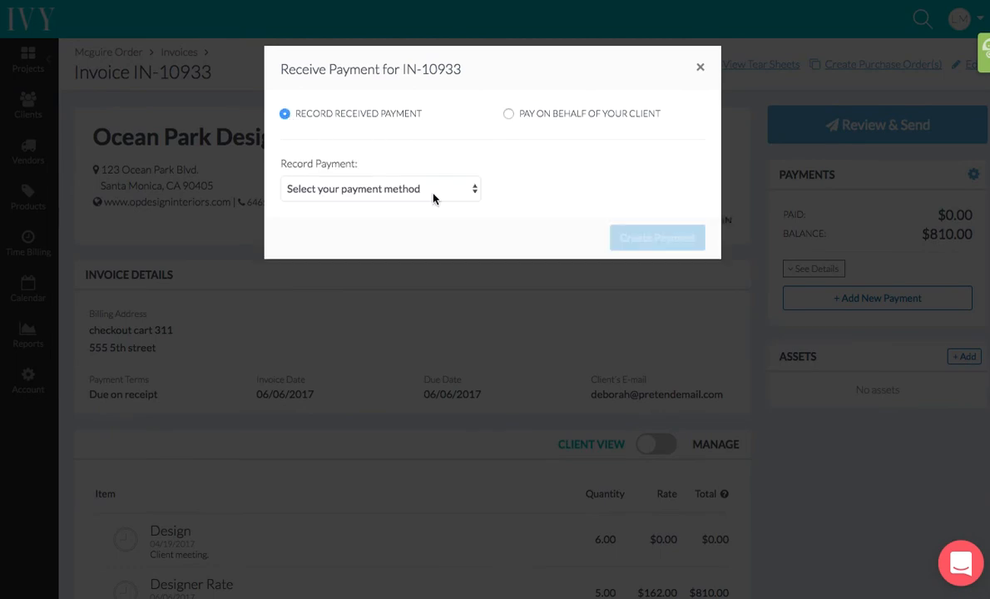
pyautogui.click(380, 188)
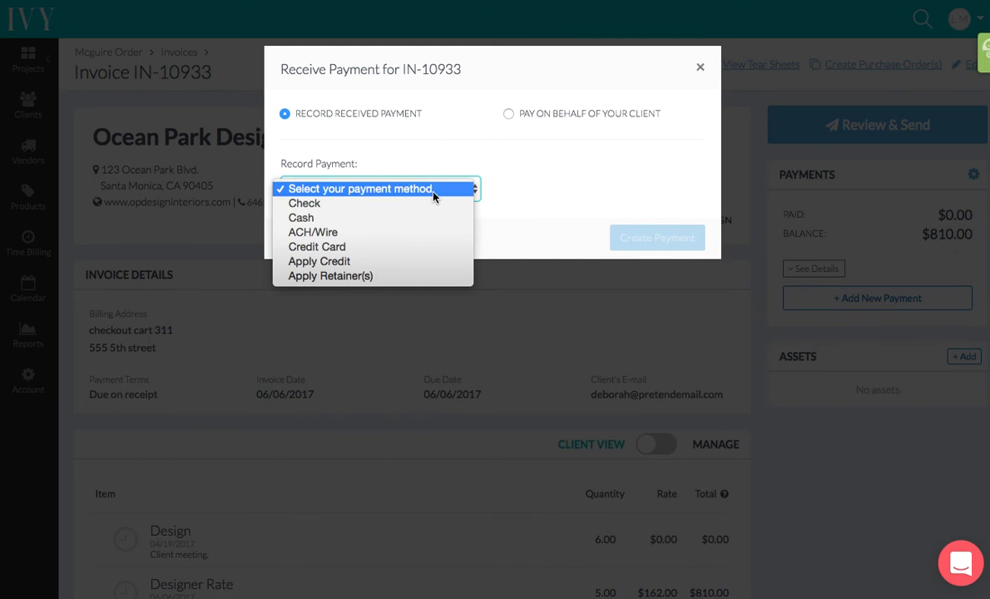
pyautogui.moveTo(439, 276)
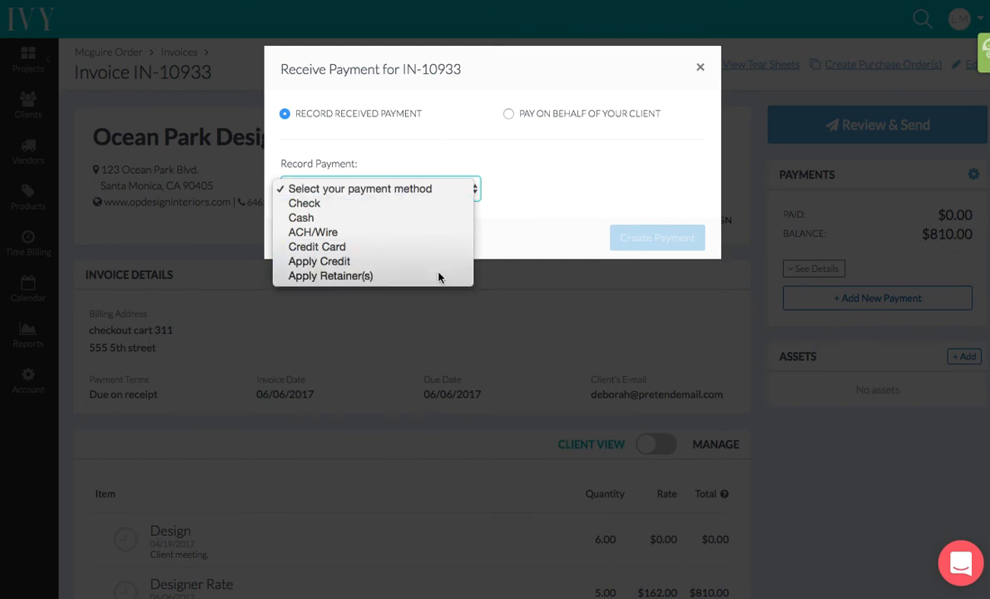
pyautogui.click(330, 276)
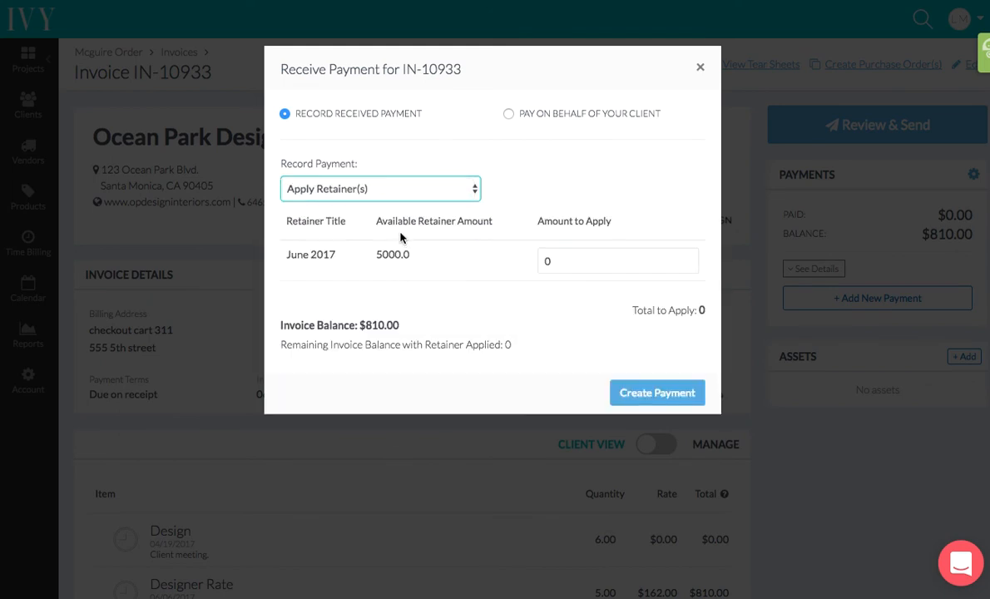
pyautogui.doubleClick(392, 255)
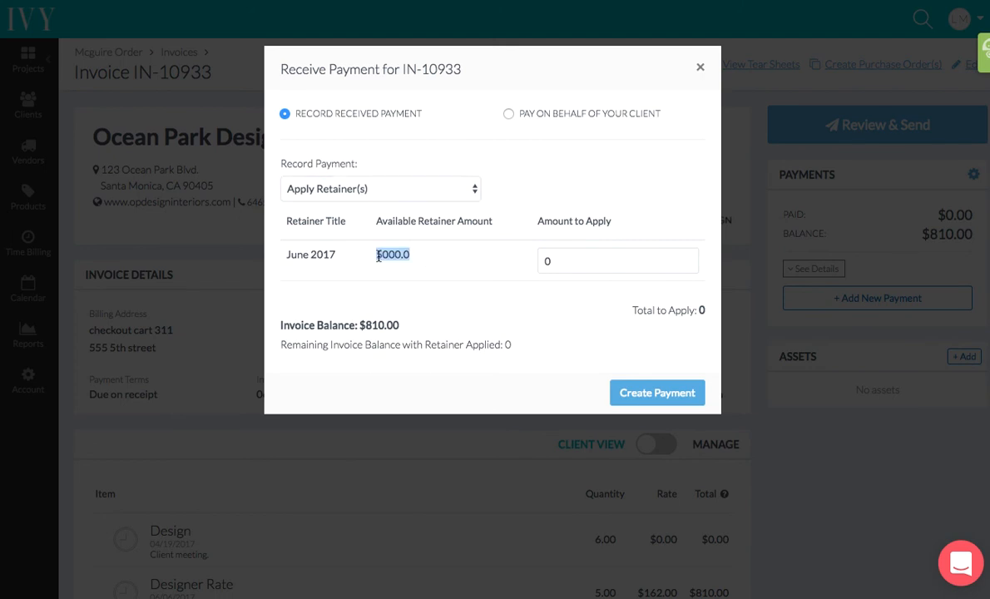
pyautogui.click(617, 260)
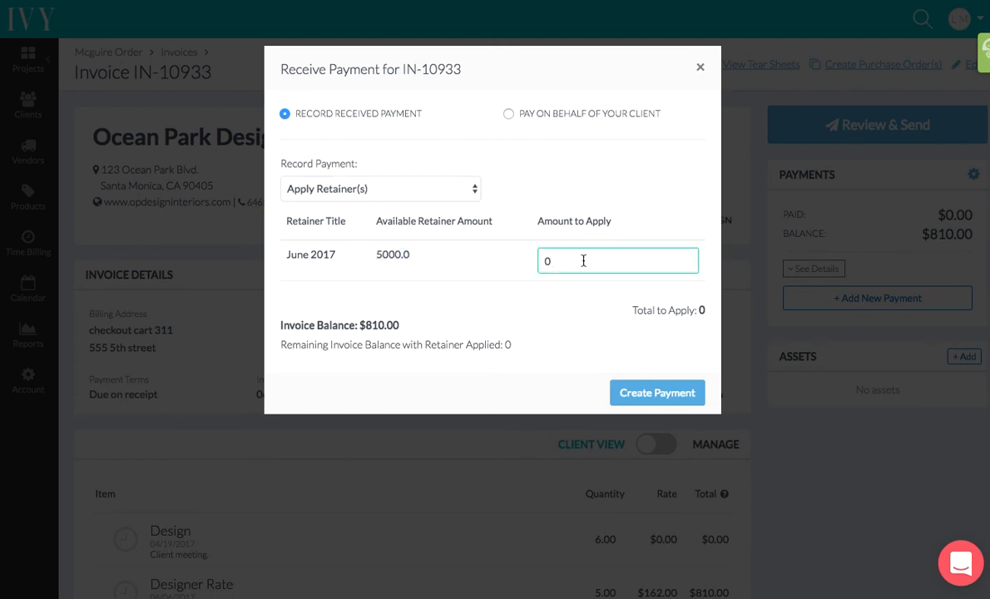
pyautogui.write('81')
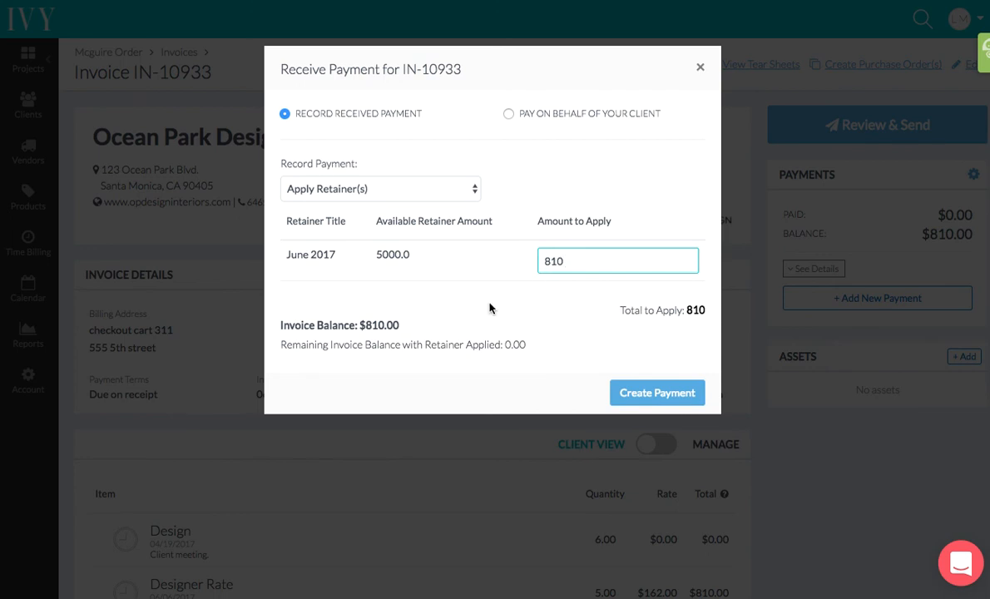
pyautogui.click(657, 393)
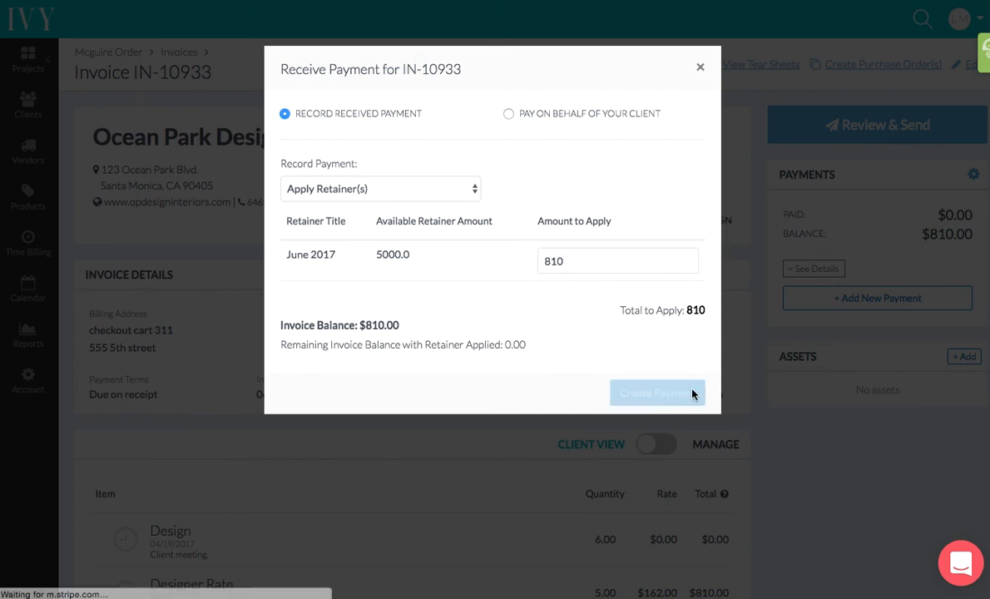
pyautogui.click(657, 393)
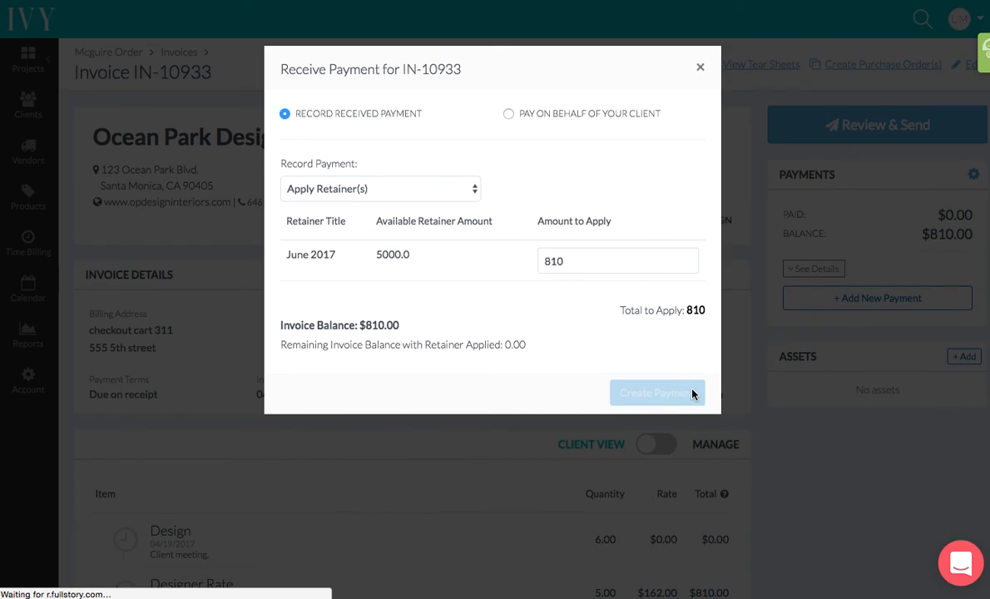
pyautogui.click(658, 393)
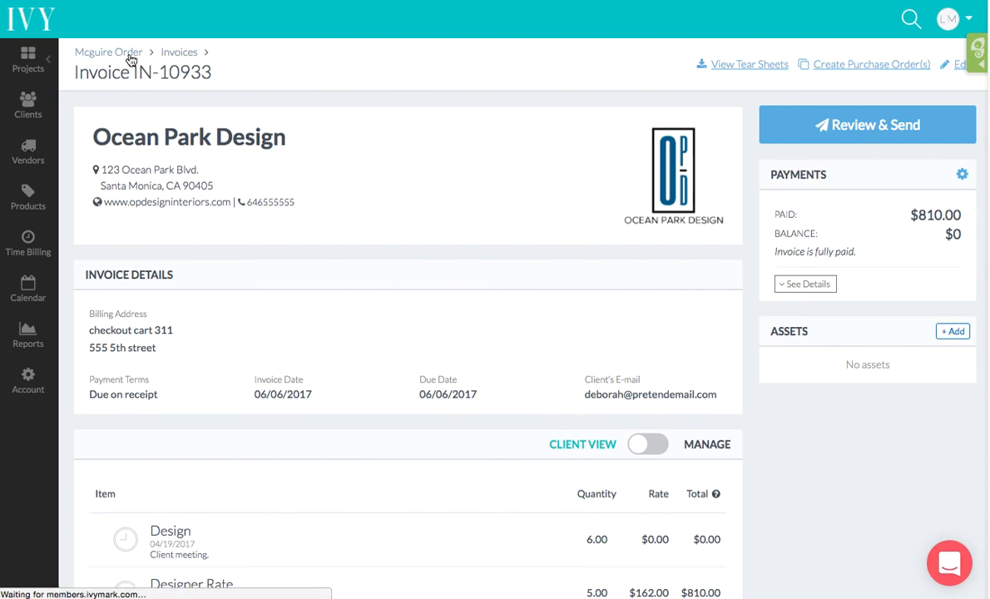
# Step: Check Mcguire Order's Credits and Retainers, confirming June 2017 has $4,190.00 available
pyautogui.click(109, 51)
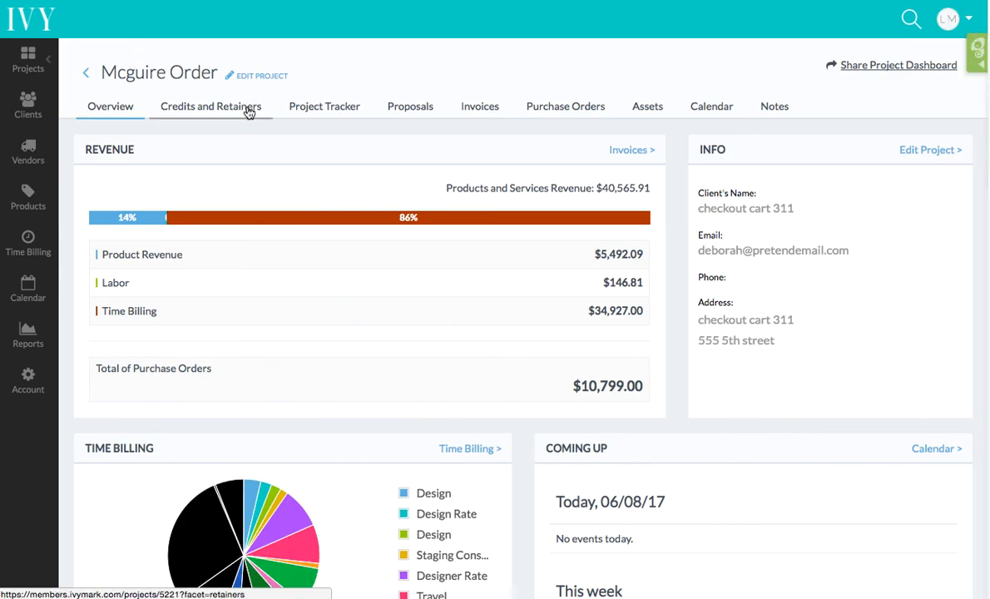
pyautogui.click(211, 106)
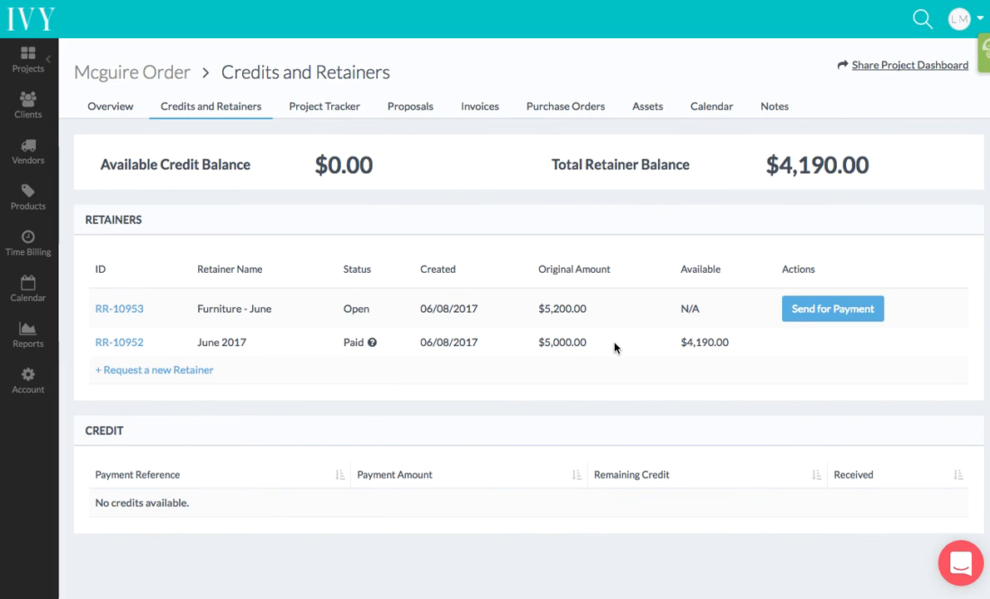
pyautogui.doubleClick(562, 342)
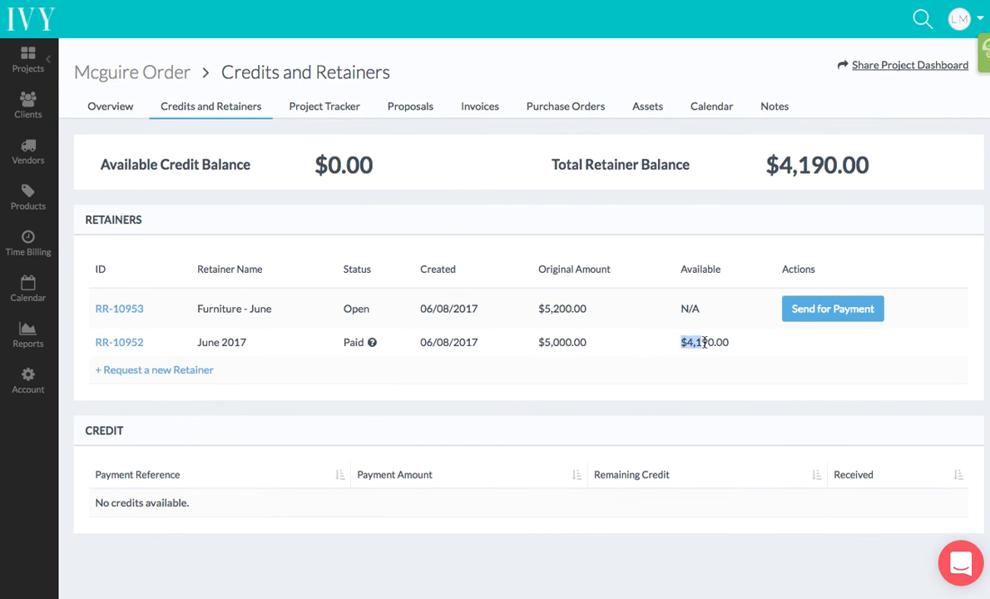
pyautogui.doubleClick(705, 342)
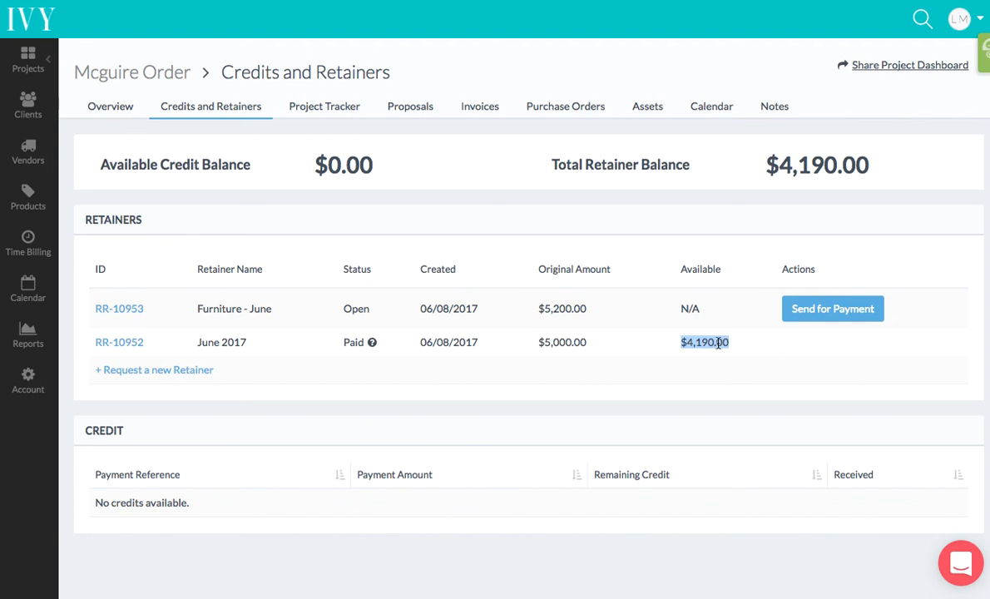
pyautogui.moveTo(663, 357)
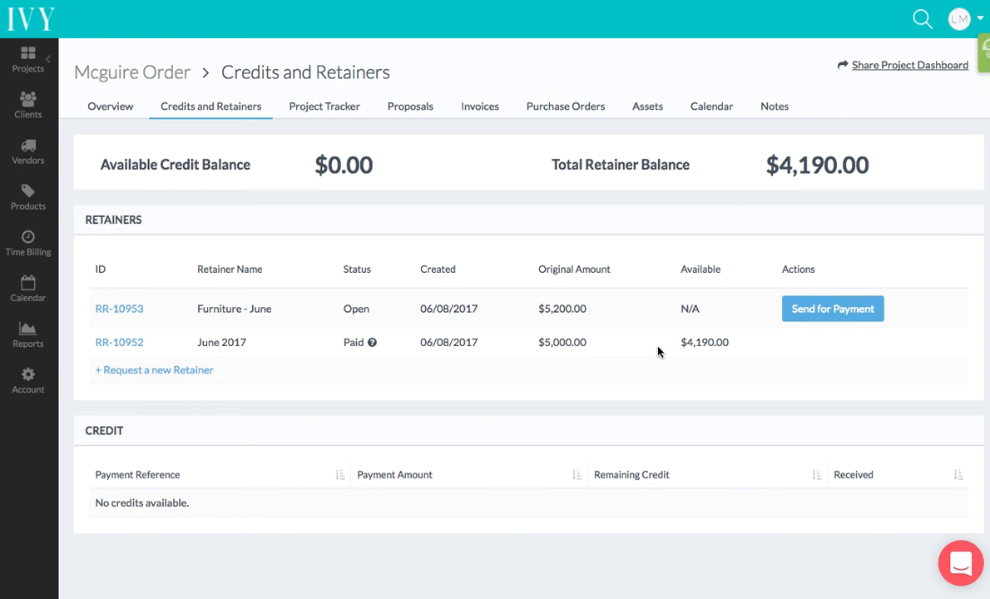
pyautogui.moveTo(628, 351)
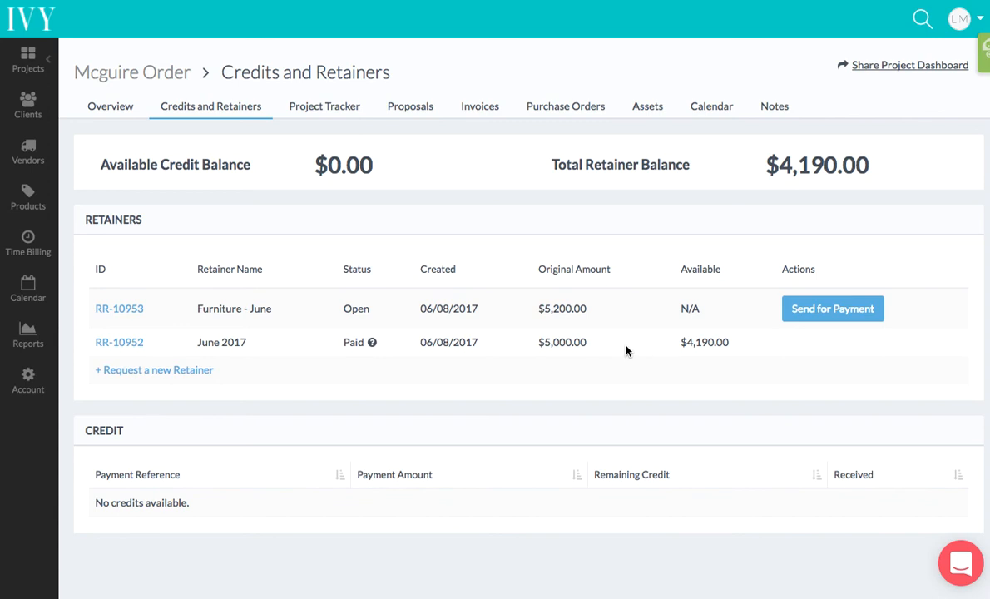